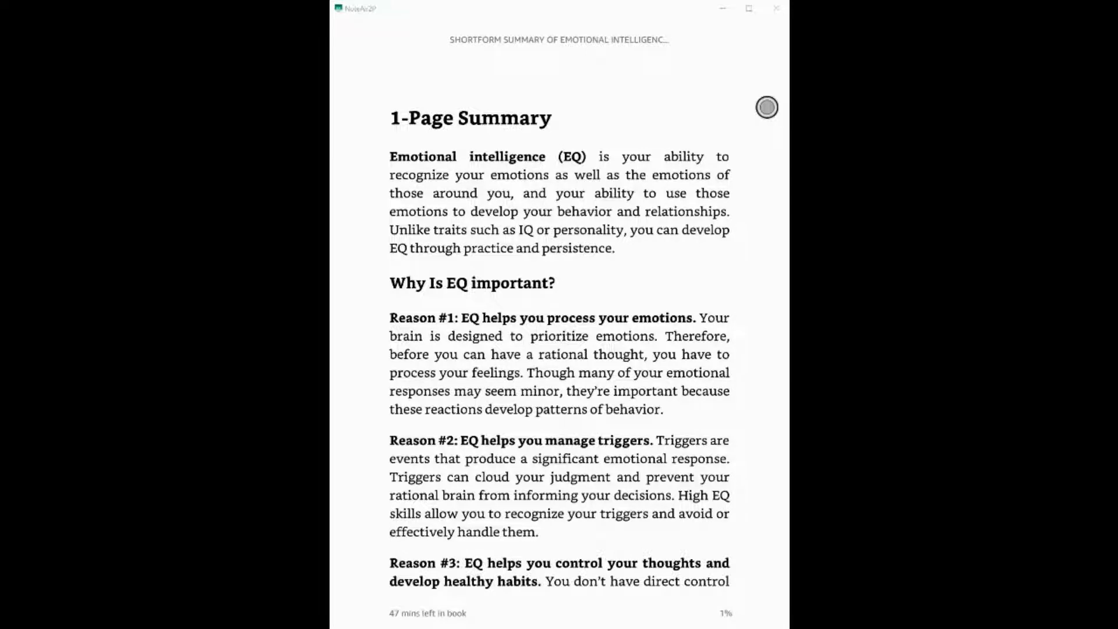
# Highlight the opening paragraph defining emotional intelligence under '1-Page Summary'
pyautogui.moveTo(389, 156); pyautogui.dragTo(615, 230)
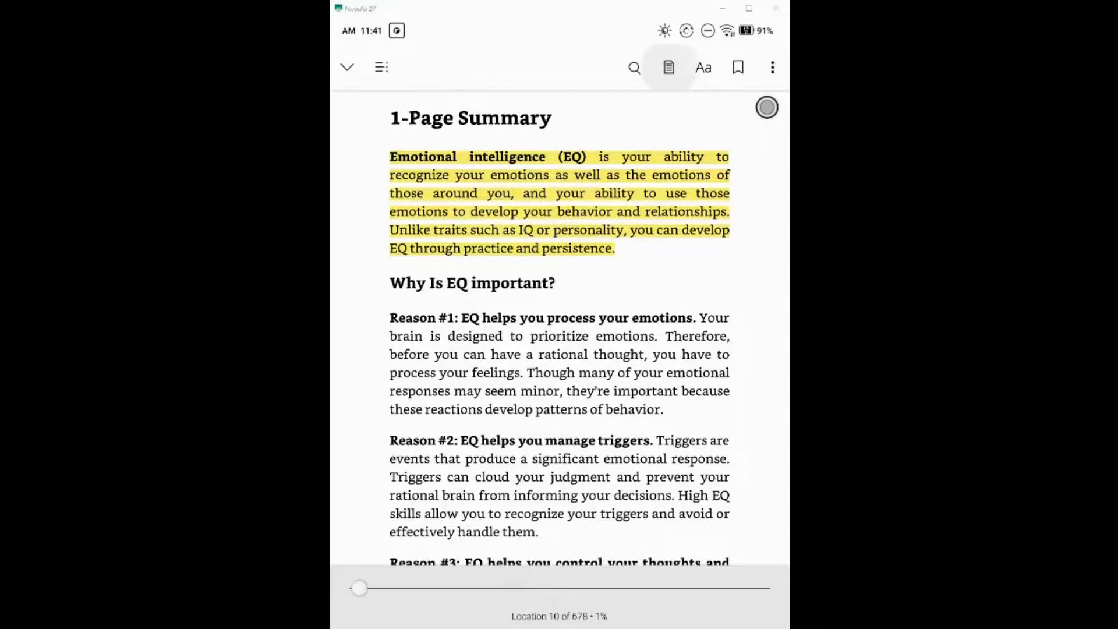
# Show the Annotations list with the new Location 10 highlight
pyautogui.click(669, 68)
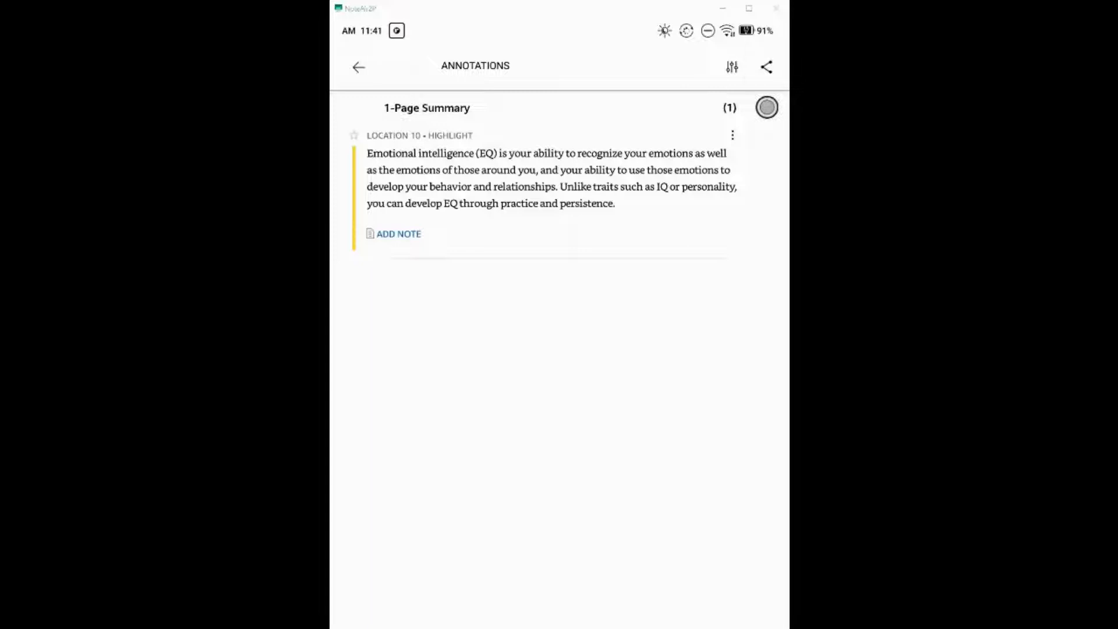
# Start exporting all notebook items with 'None' as the citation style
pyautogui.click(767, 67)
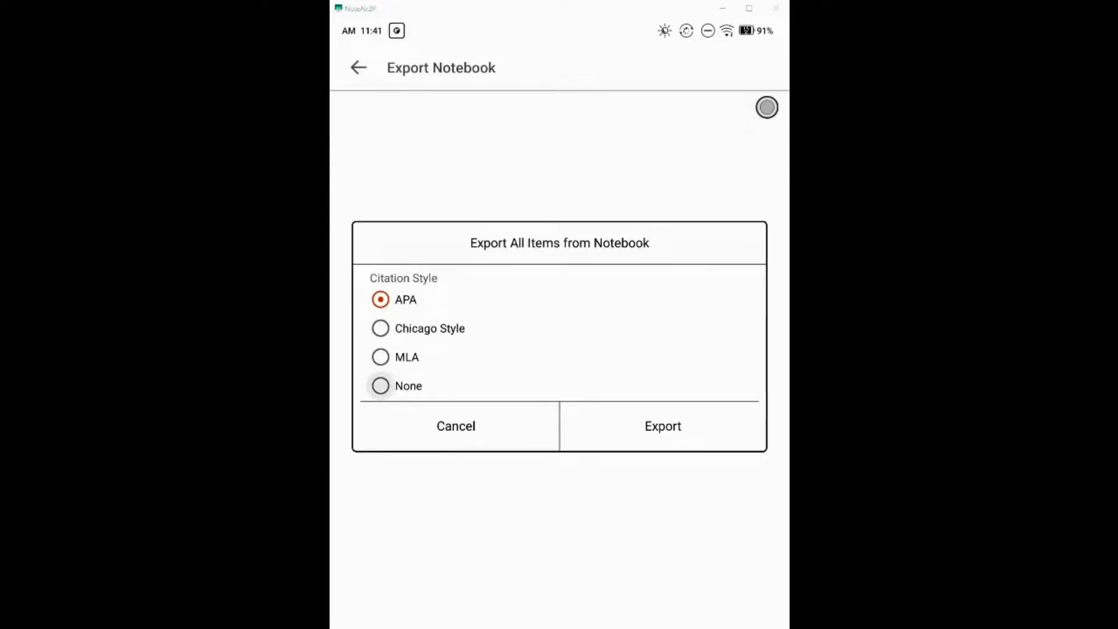
pyautogui.click(380, 386)
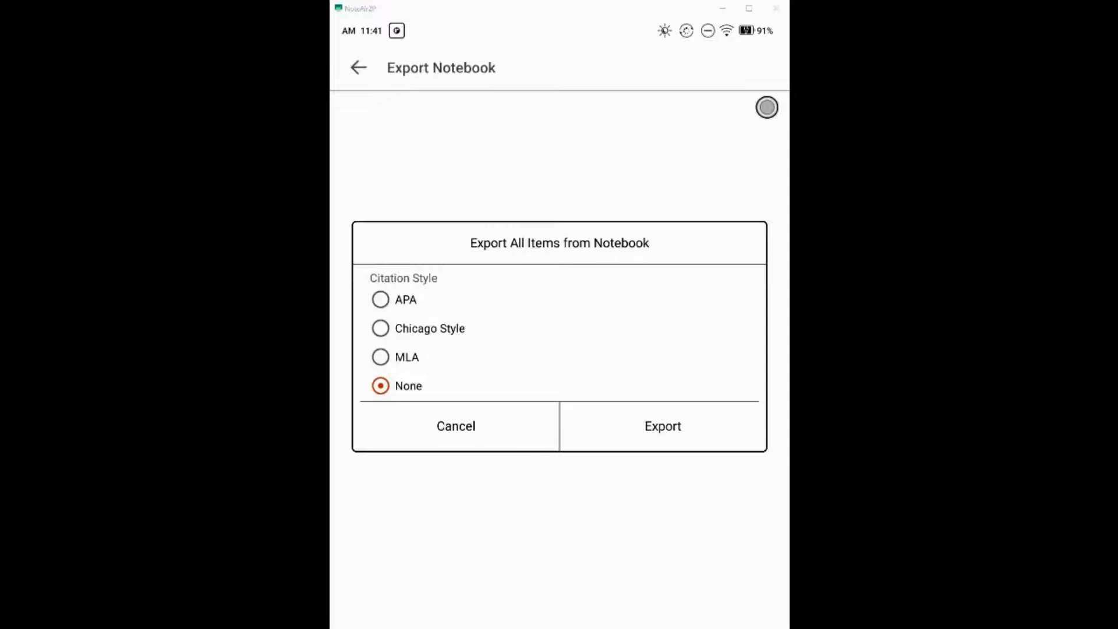